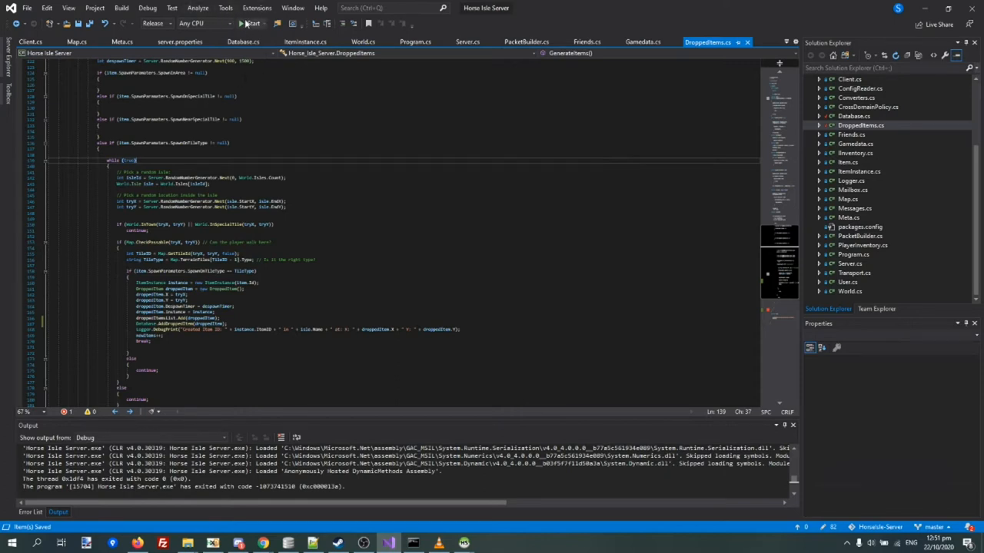
Step: Start the server build, declining to run the last successful build
left_click(252, 23)
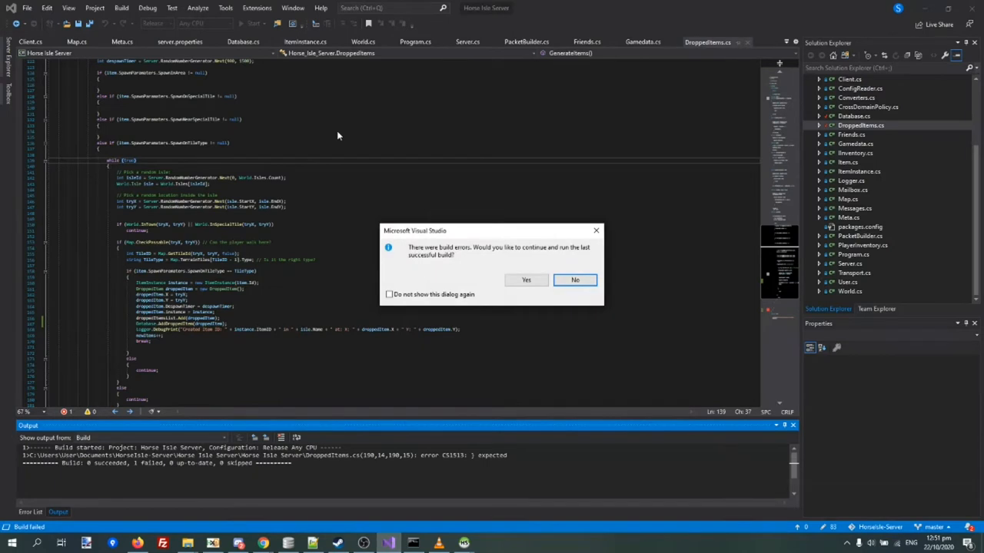
left_click(574, 280)
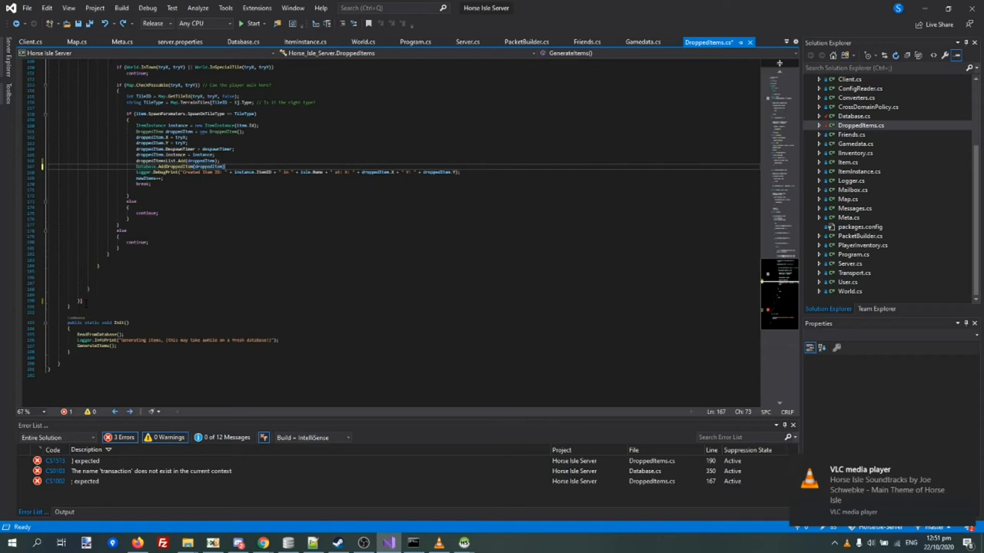
Step: Save the DroppedItems.cs brace fix, correct the Database.cs transaction error, and rebuild
key("ctrl+s")
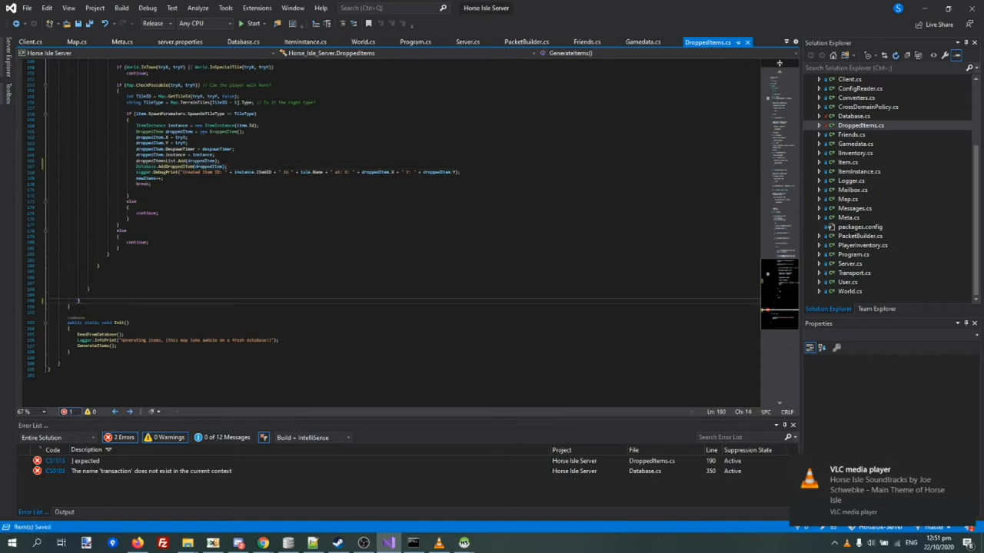
left_click(251, 23)
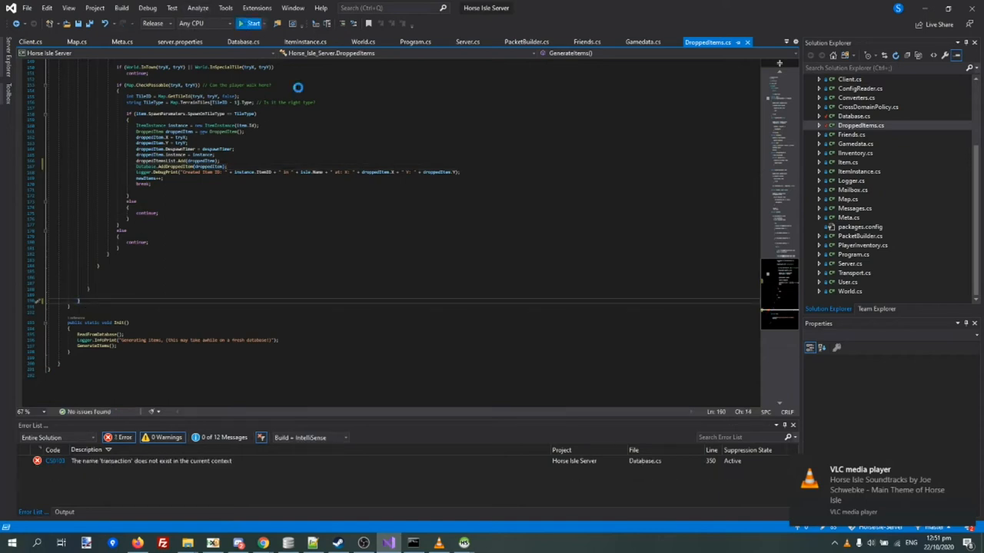
left_click(252, 23)
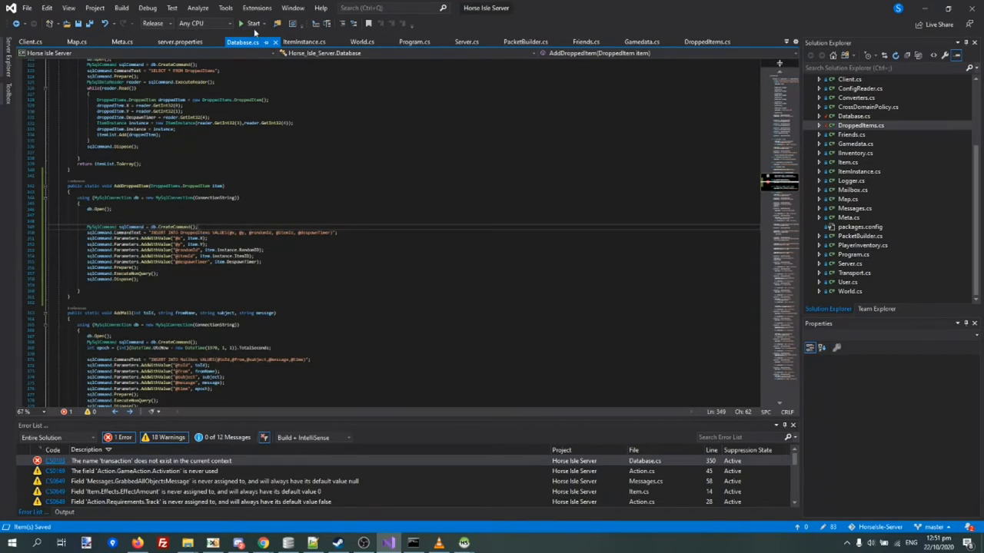
left_click(253, 23)
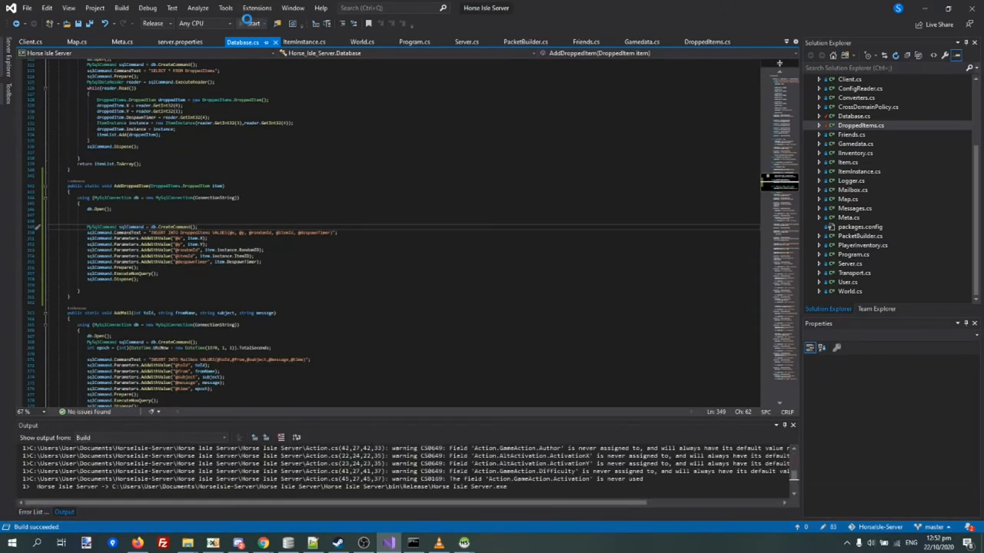
Step: Launch Horse Isle Server.exe so it generates dropped items and listens on port 12321
left_click(252, 23)
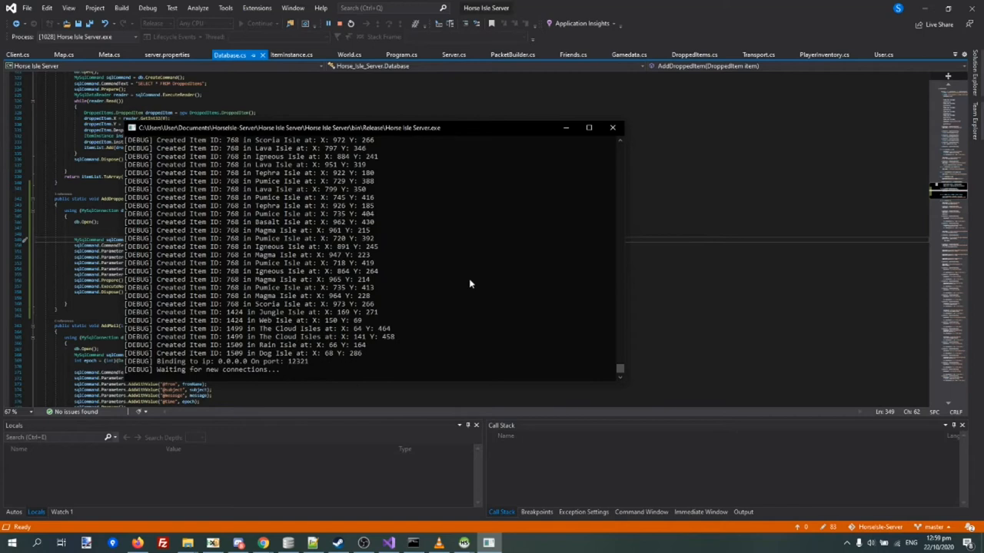
mouse_move(442, 296)
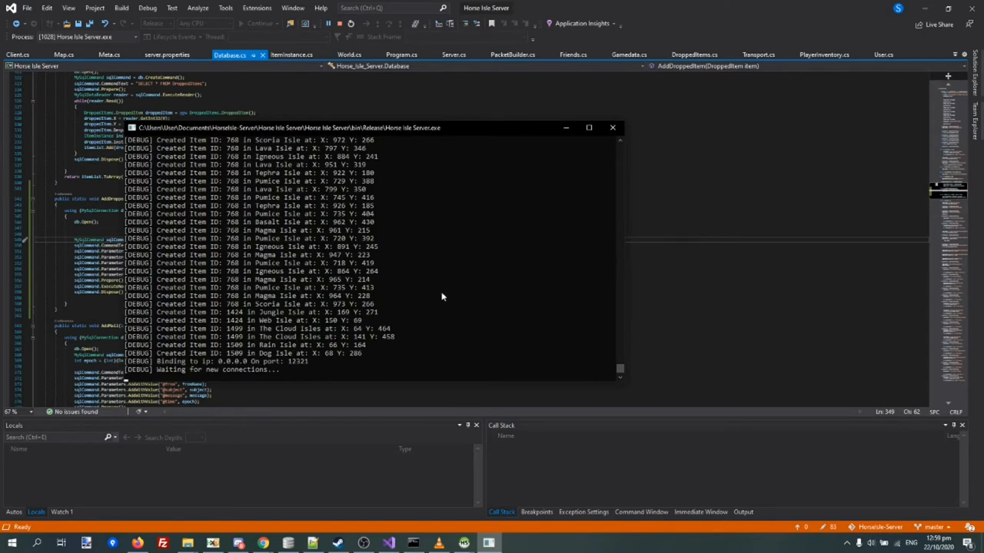
mouse_move(433, 312)
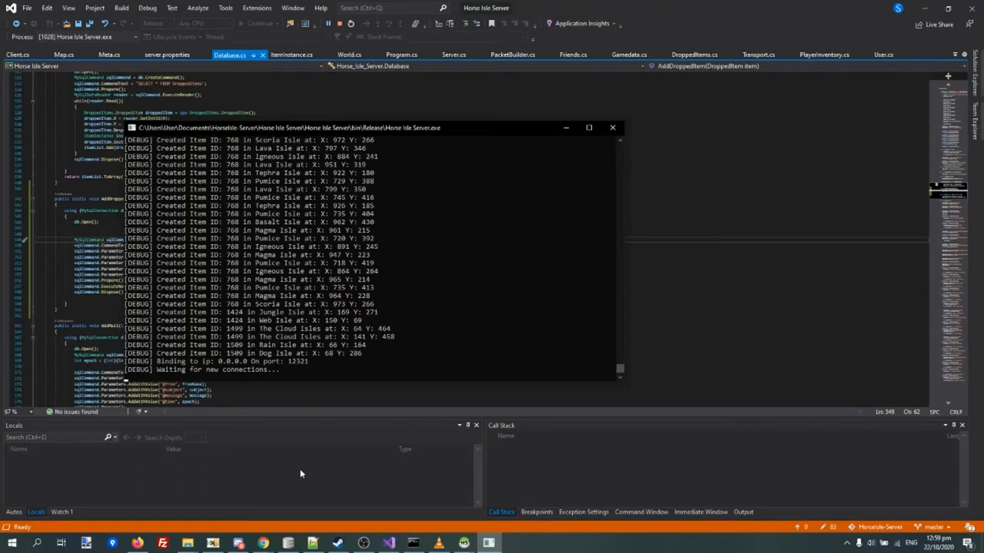
mouse_move(463, 543)
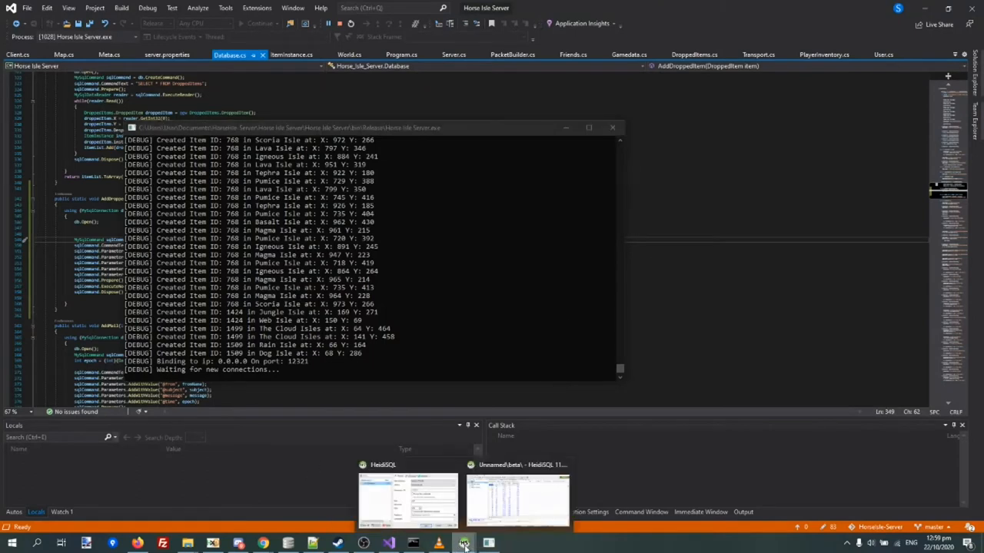
Step: Empty the beta database's inventory table and view the refreshed droppeditems rows
left_click(517, 498)
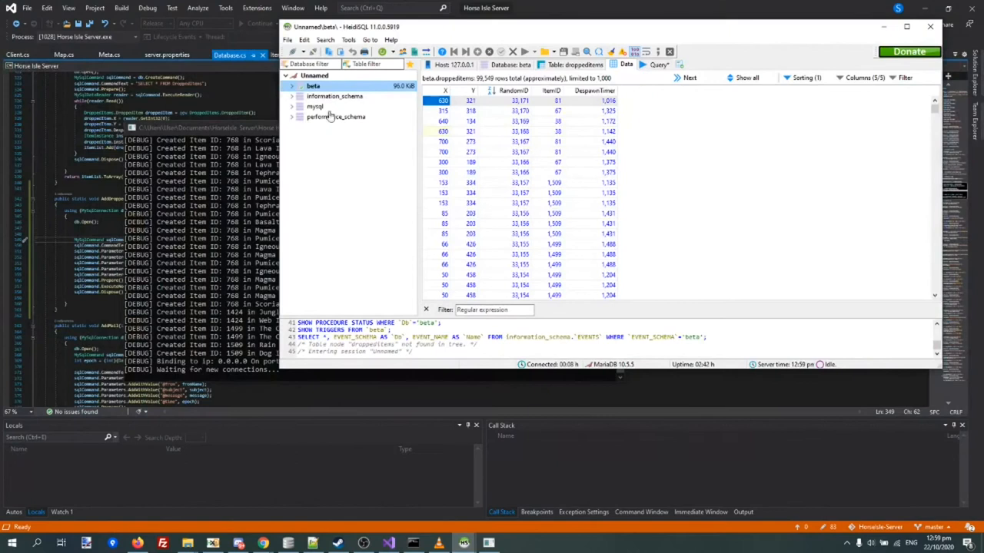
left_click(292, 85)
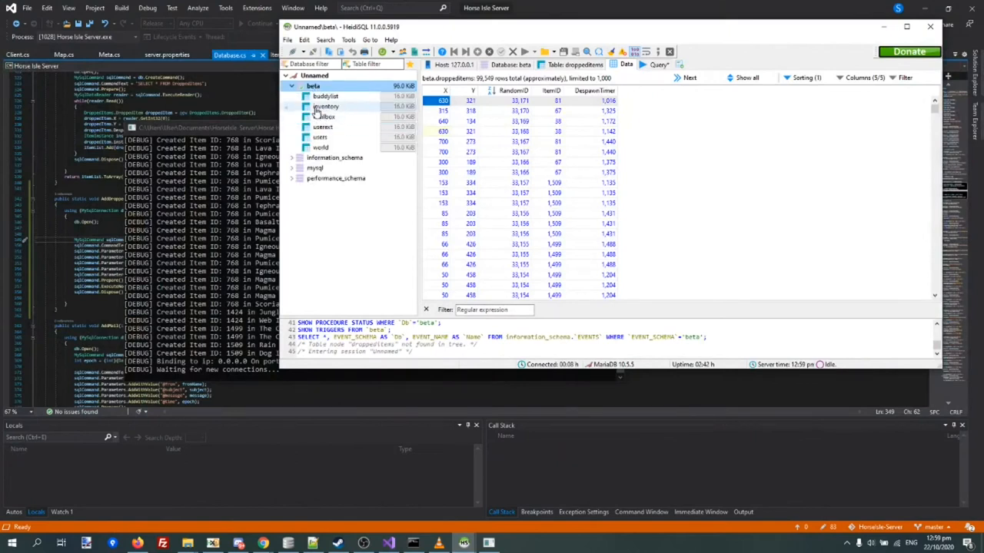
left_click(326, 106)
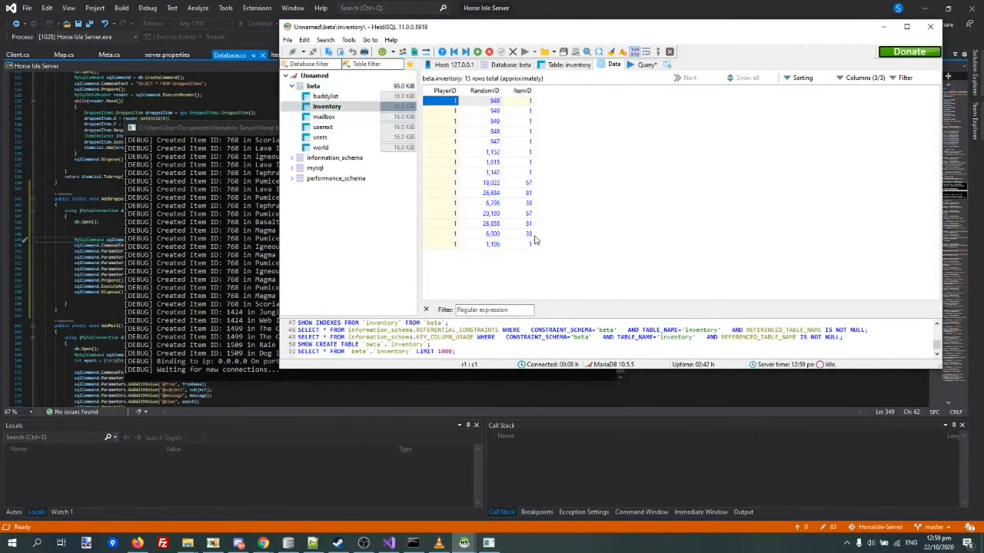
left_click(529, 244)
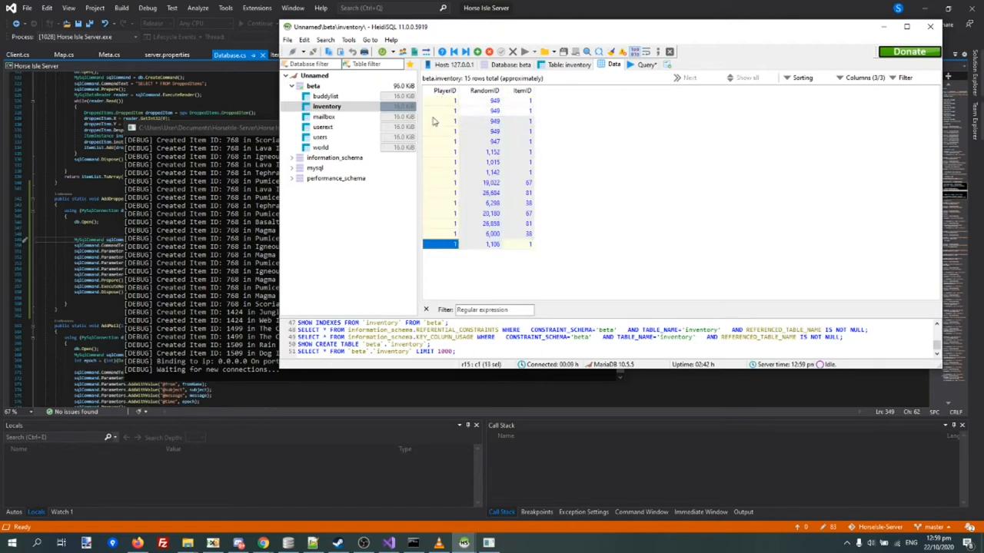
left_click(444, 101)
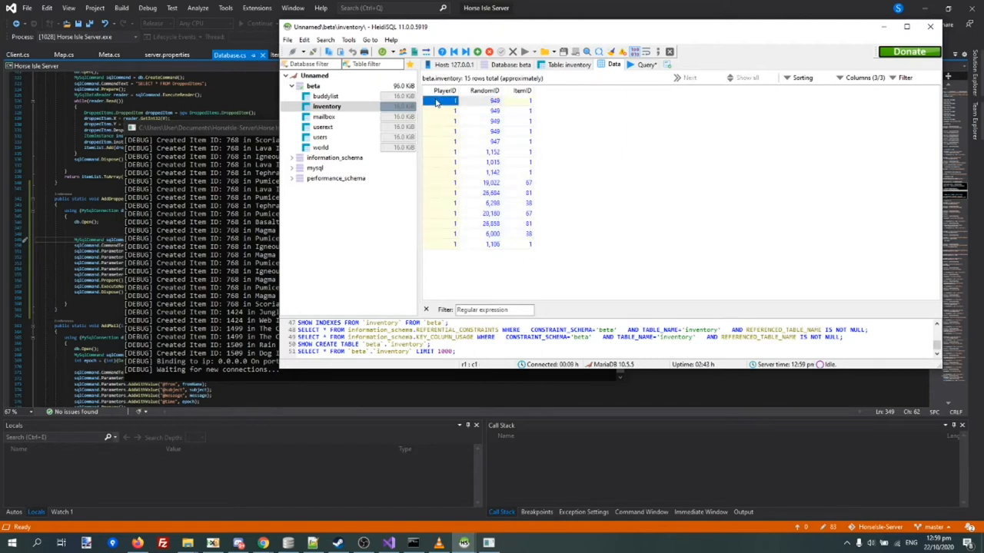
right_click(326, 106)
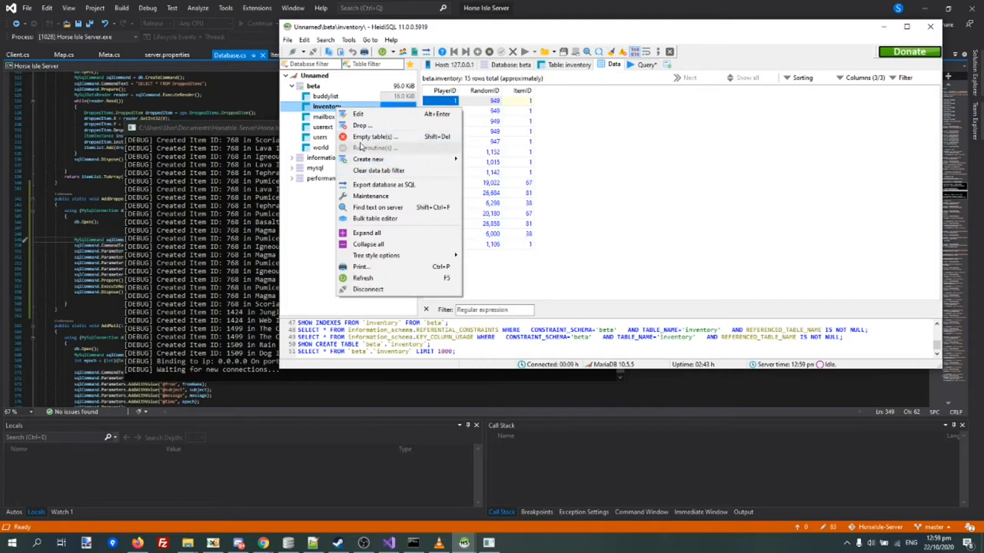
left_click(373, 136)
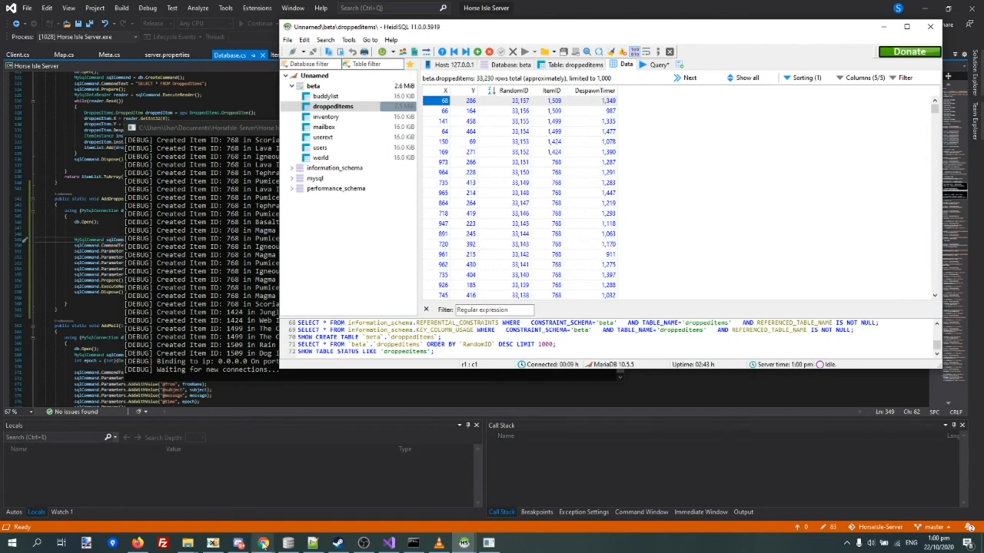
Step: Reload Horse Isle and log back in as Silica
left_click(263, 543)
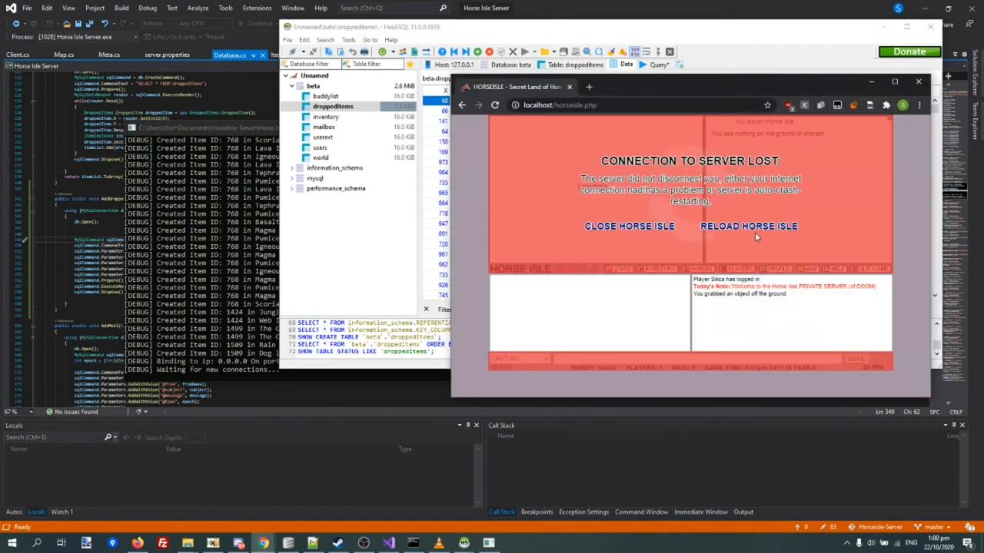
left_click(748, 226)
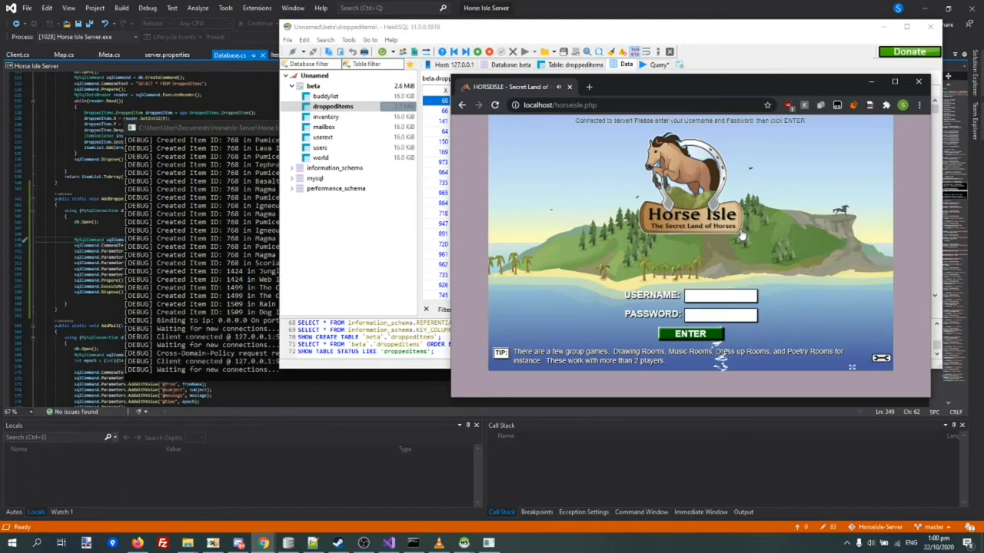
mouse_move(906, 26)
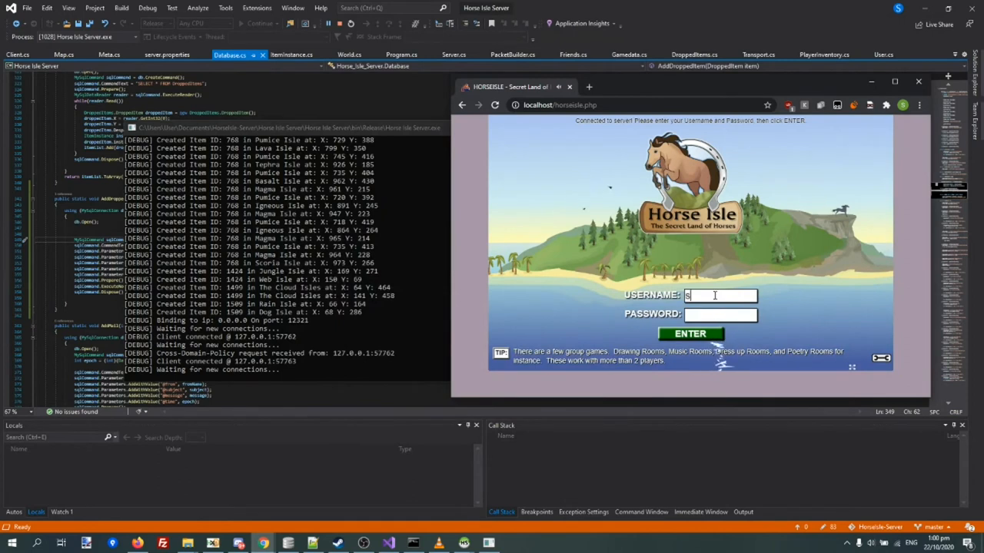
left_click(689, 333)
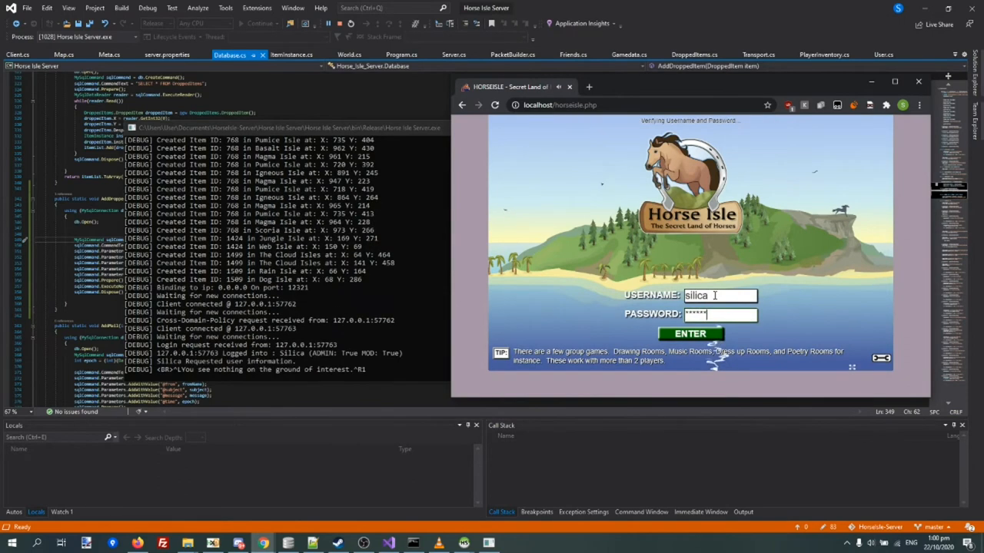
left_click(689, 333)
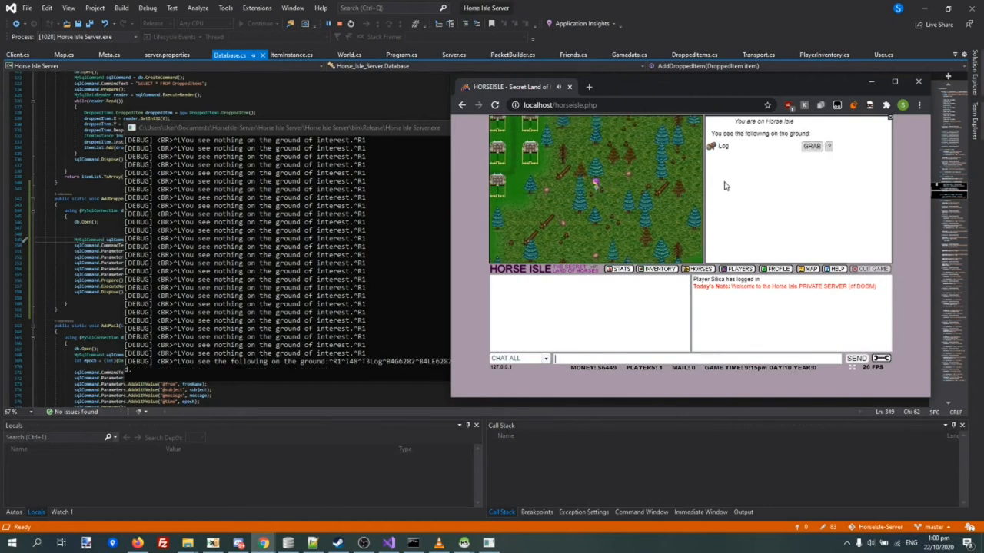
mouse_move(739, 150)
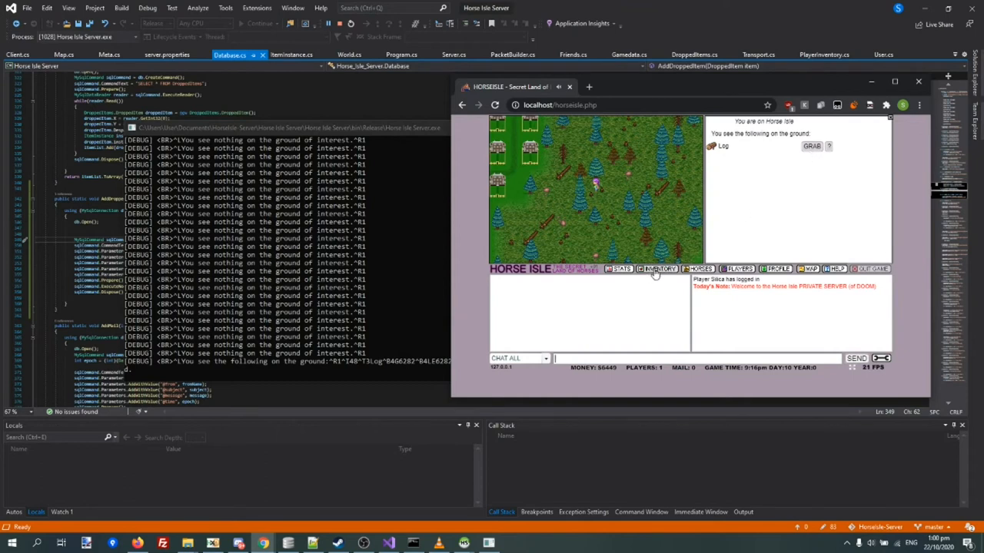
Step: Grab the Log off the ground and view the inventory showing 1 item
left_click(657, 268)
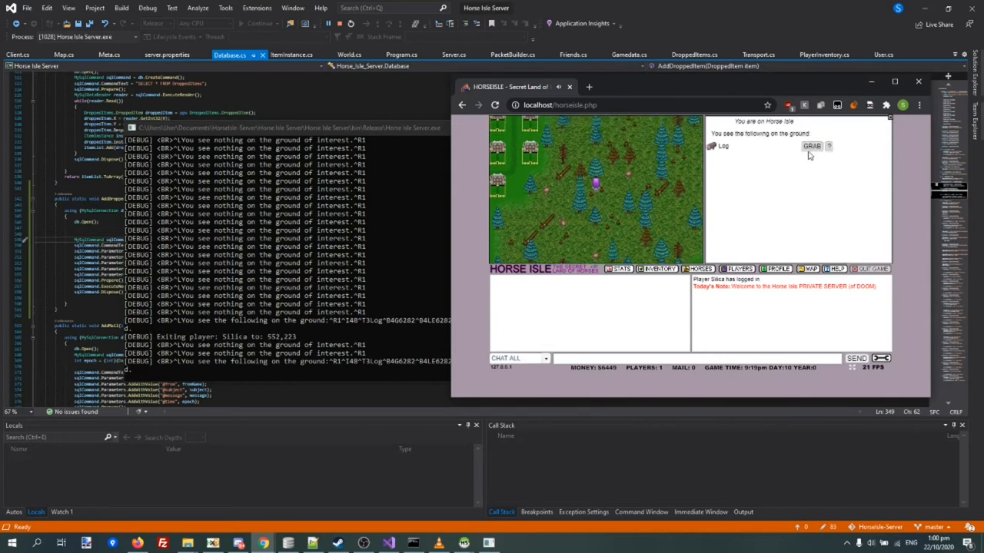
left_click(811, 146)
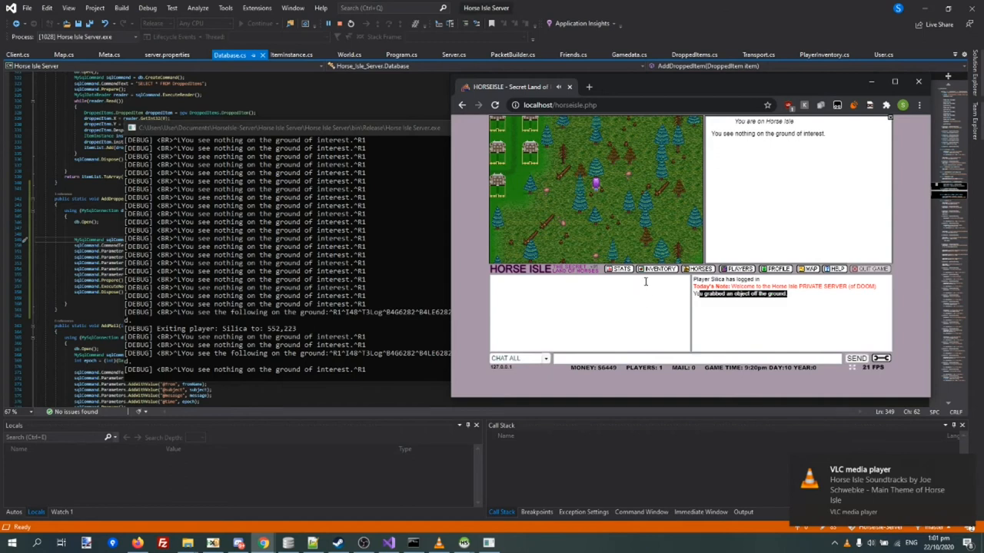
left_click(657, 269)
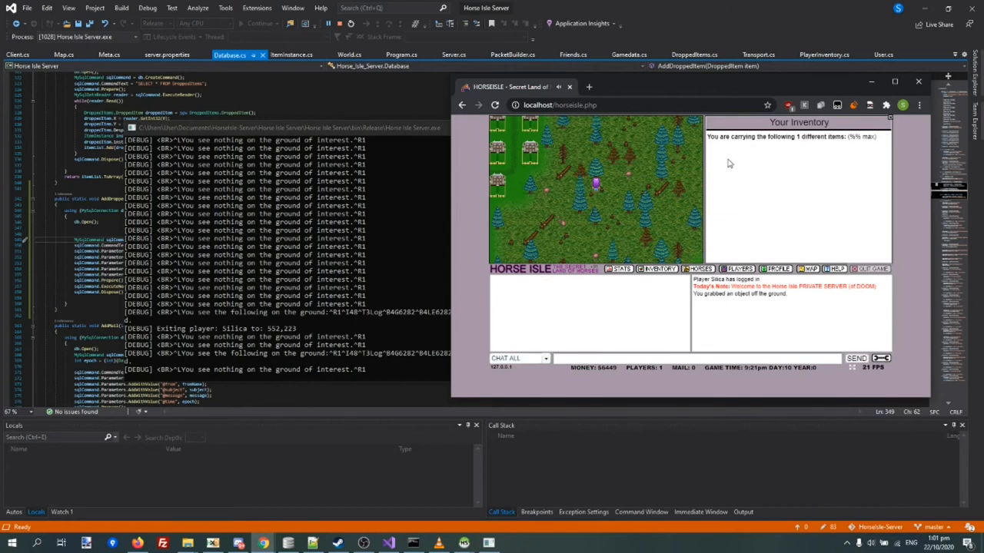
mouse_move(788, 229)
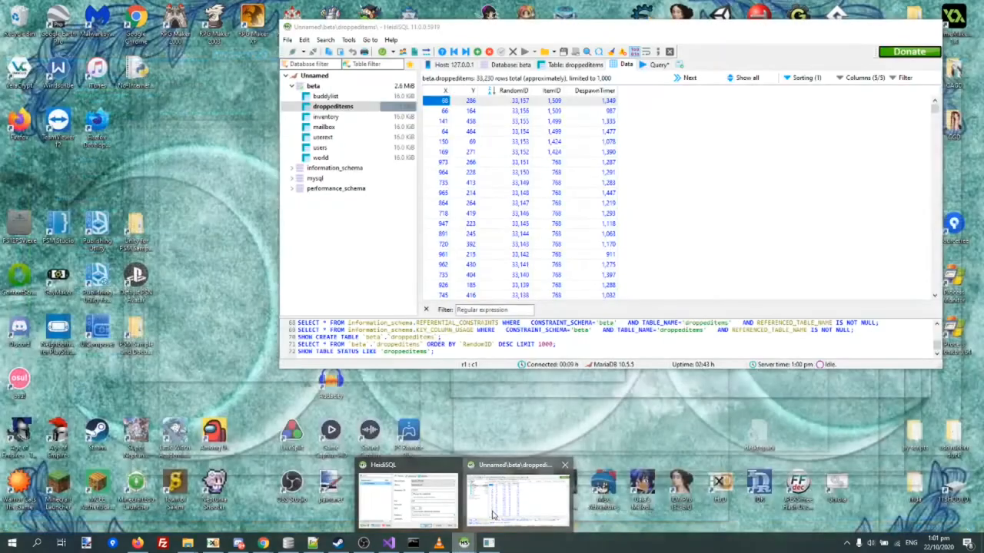
Step: Switch to HeidiSQL and view the inventory table's single item row
left_click(326, 116)
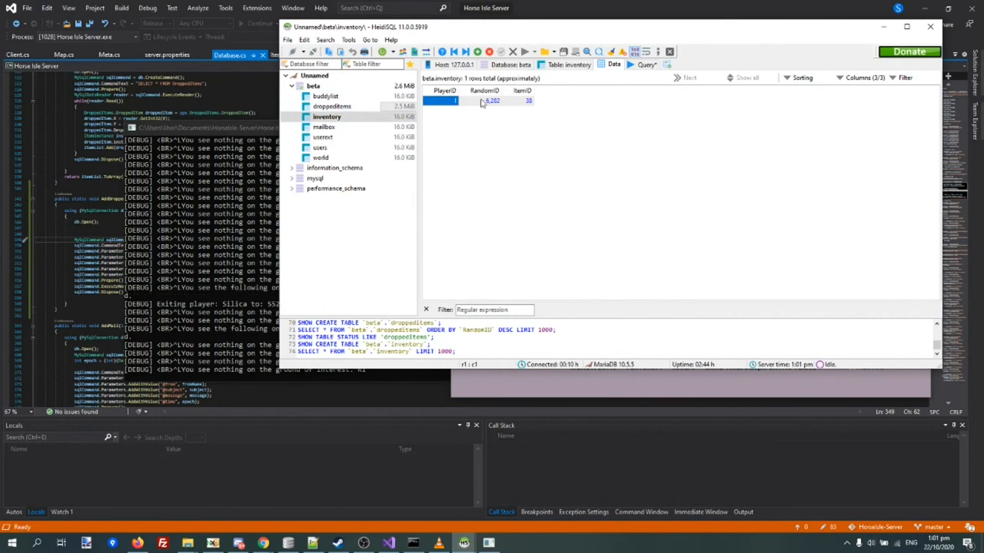
left_click(492, 100)
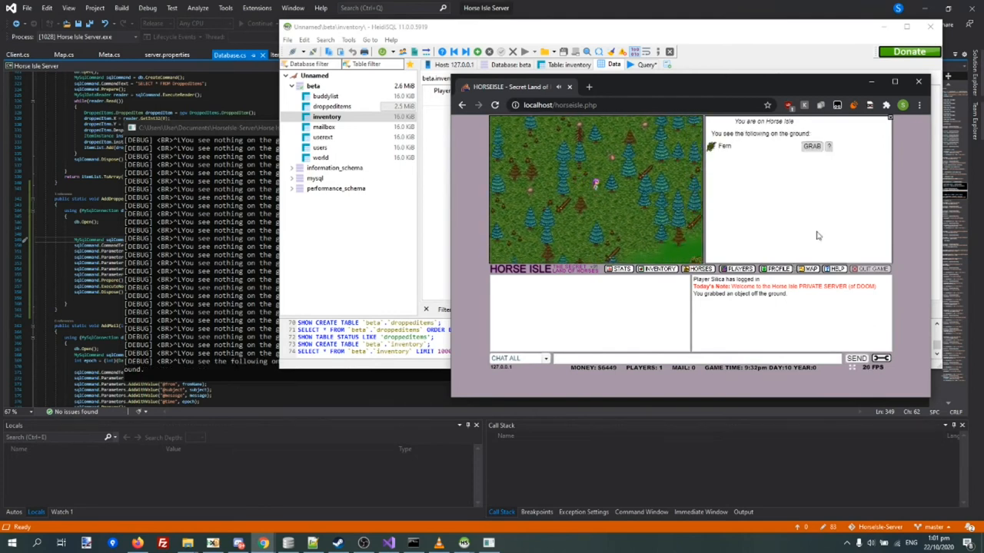
Step: Grab the Fern off the ground
left_click(812, 147)
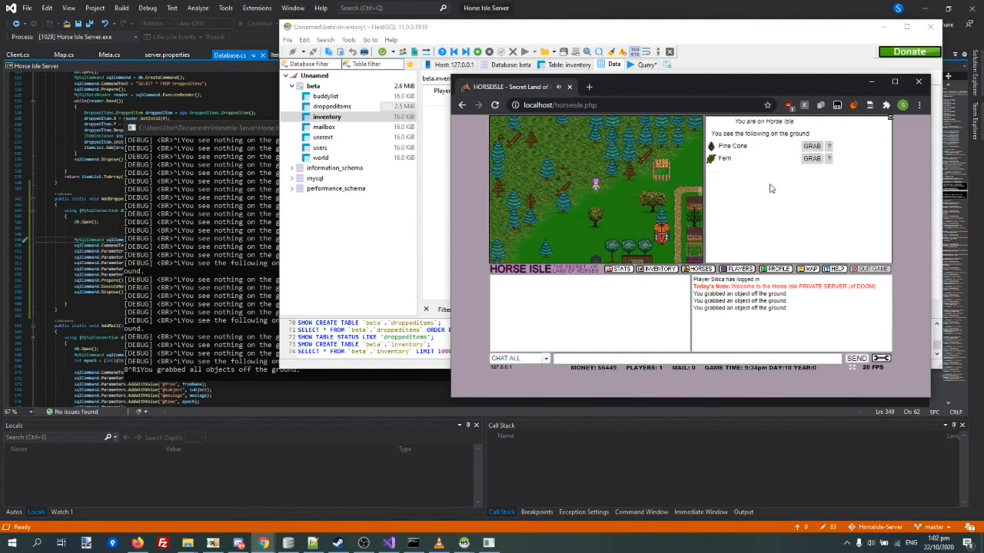
mouse_move(766, 201)
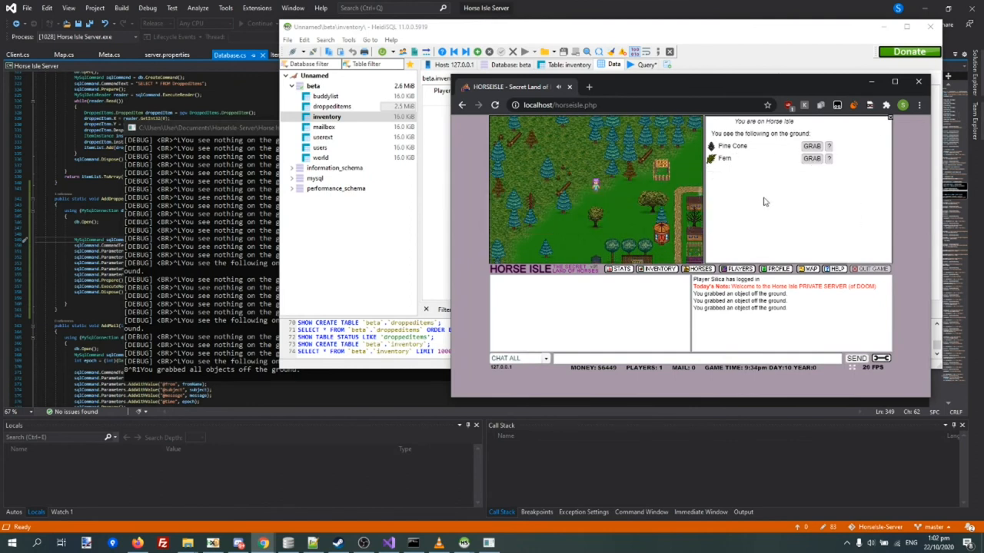